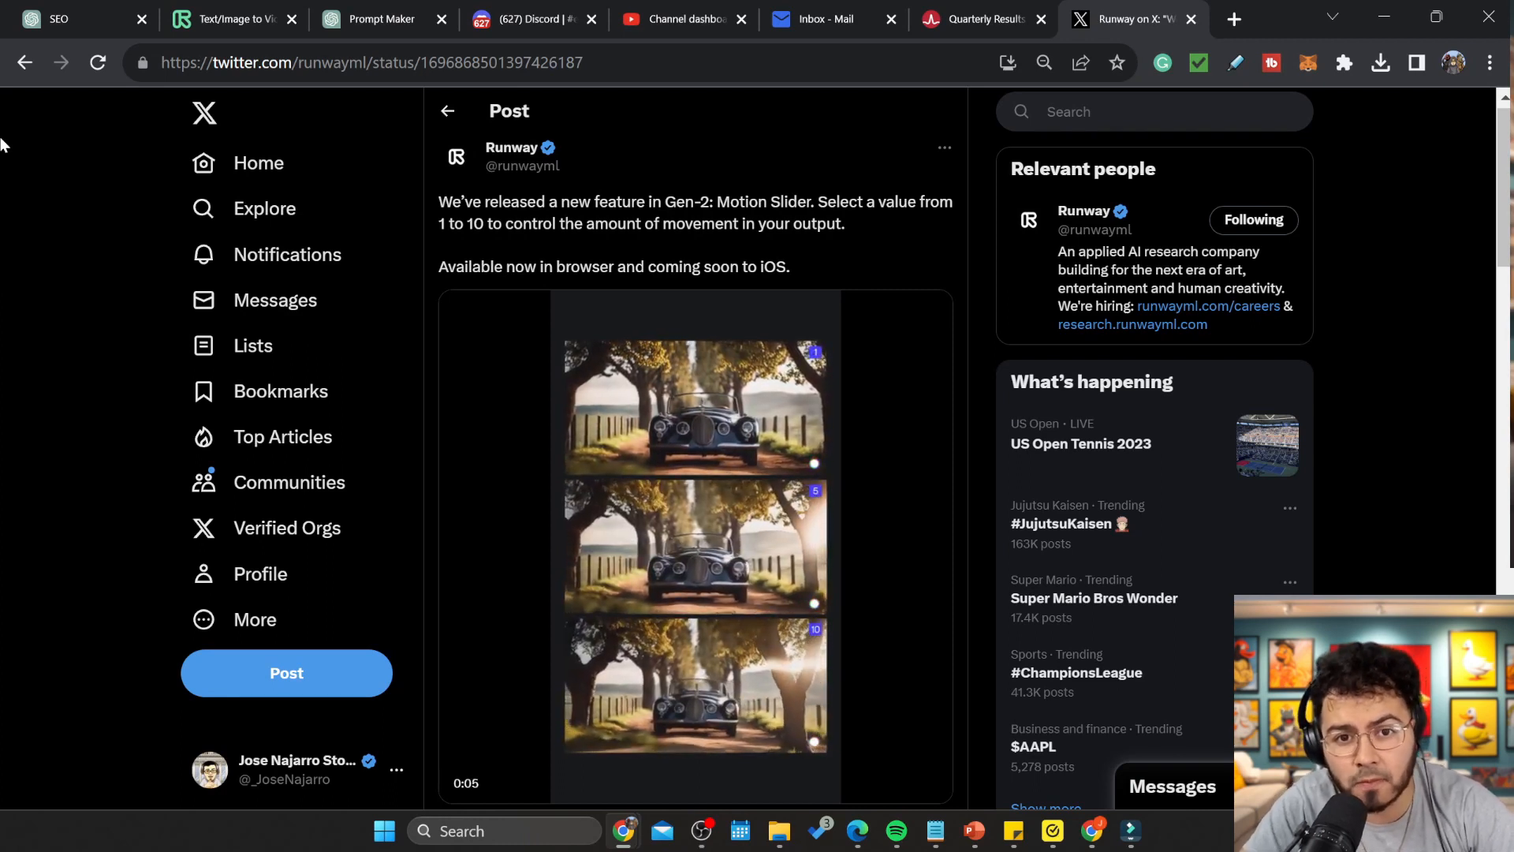
# Step: Return to the Runway Gen-2 image-to-video page holding the futuristic racer image
pyautogui.click(229, 18)
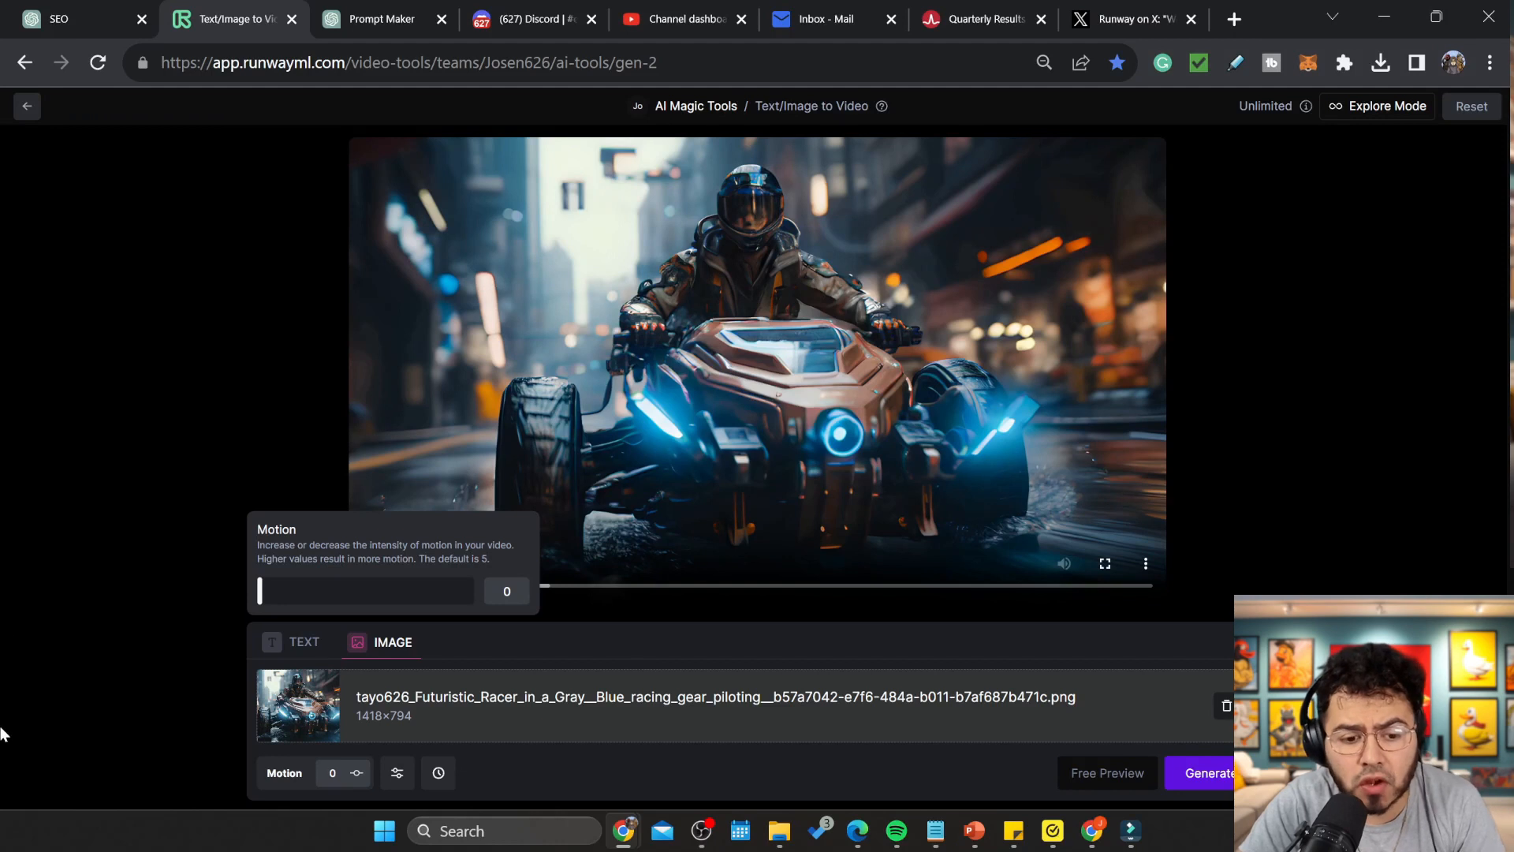
pyautogui.moveTo(166, 671)
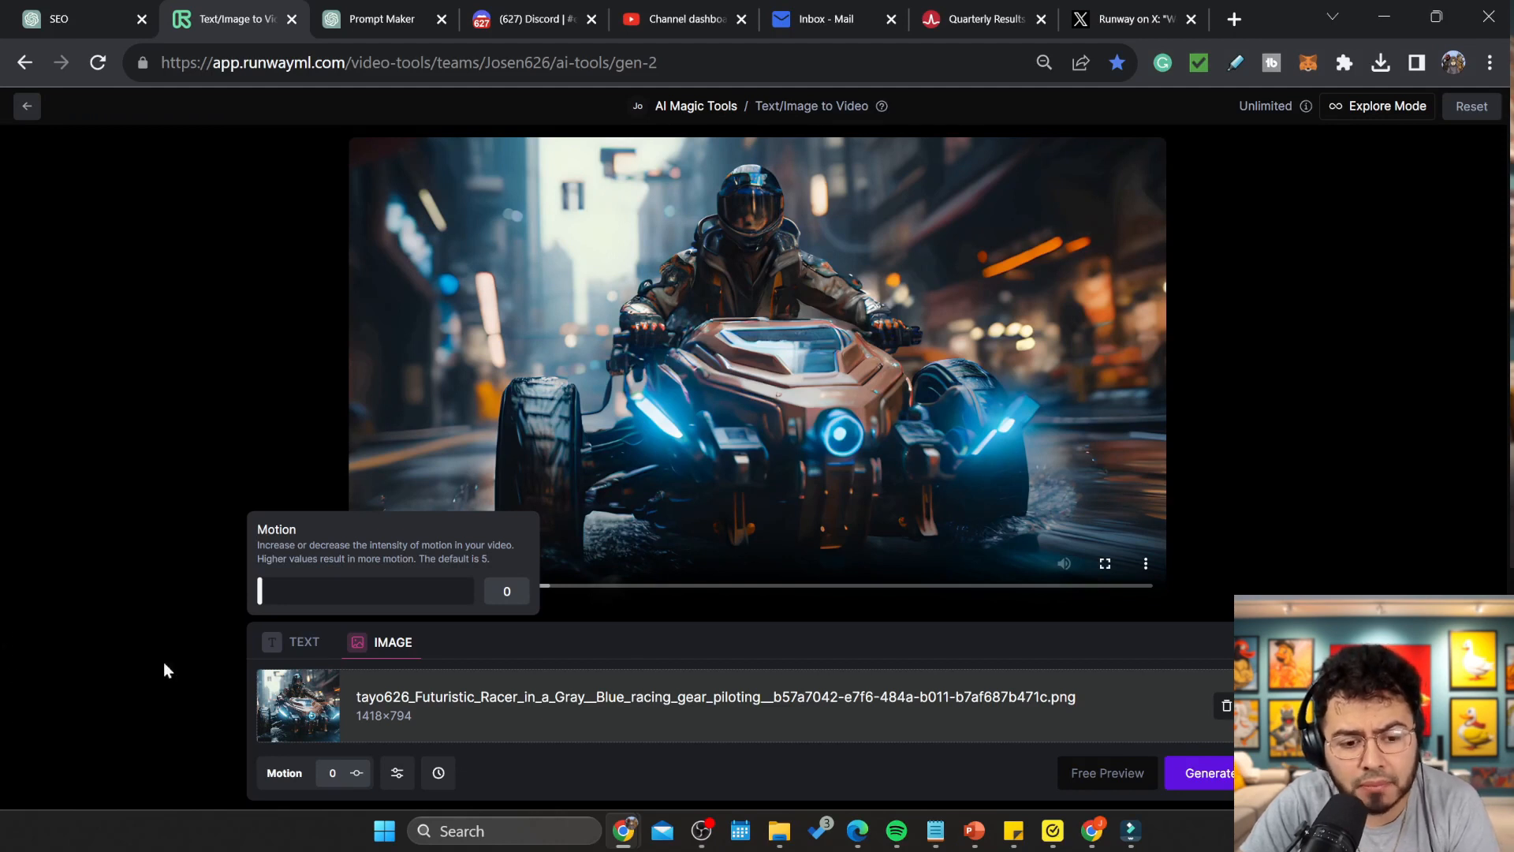
pyautogui.moveTo(366, 738)
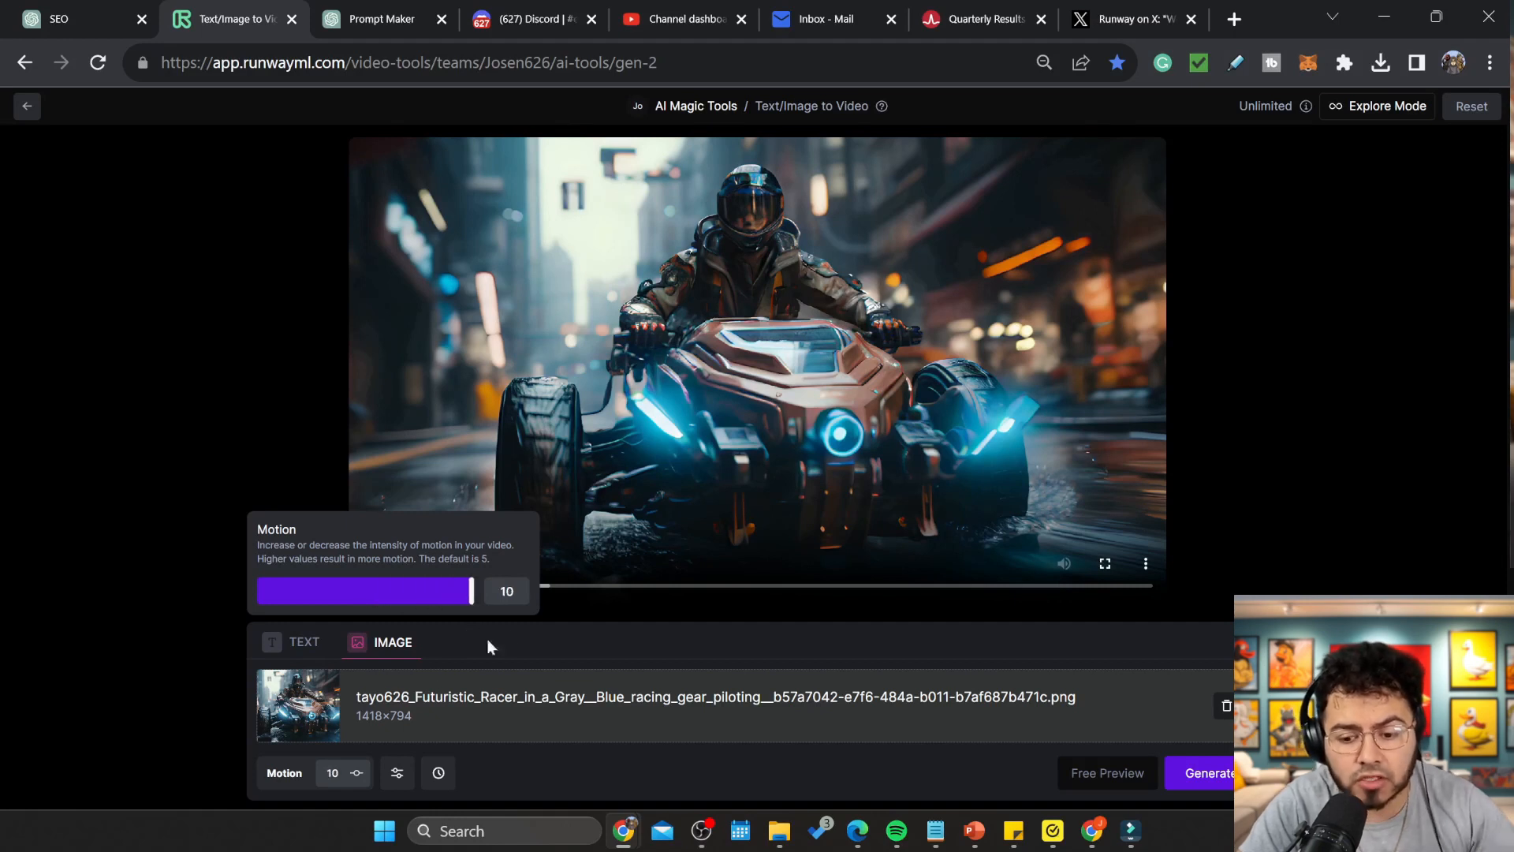
pyautogui.moveTo(1108, 715)
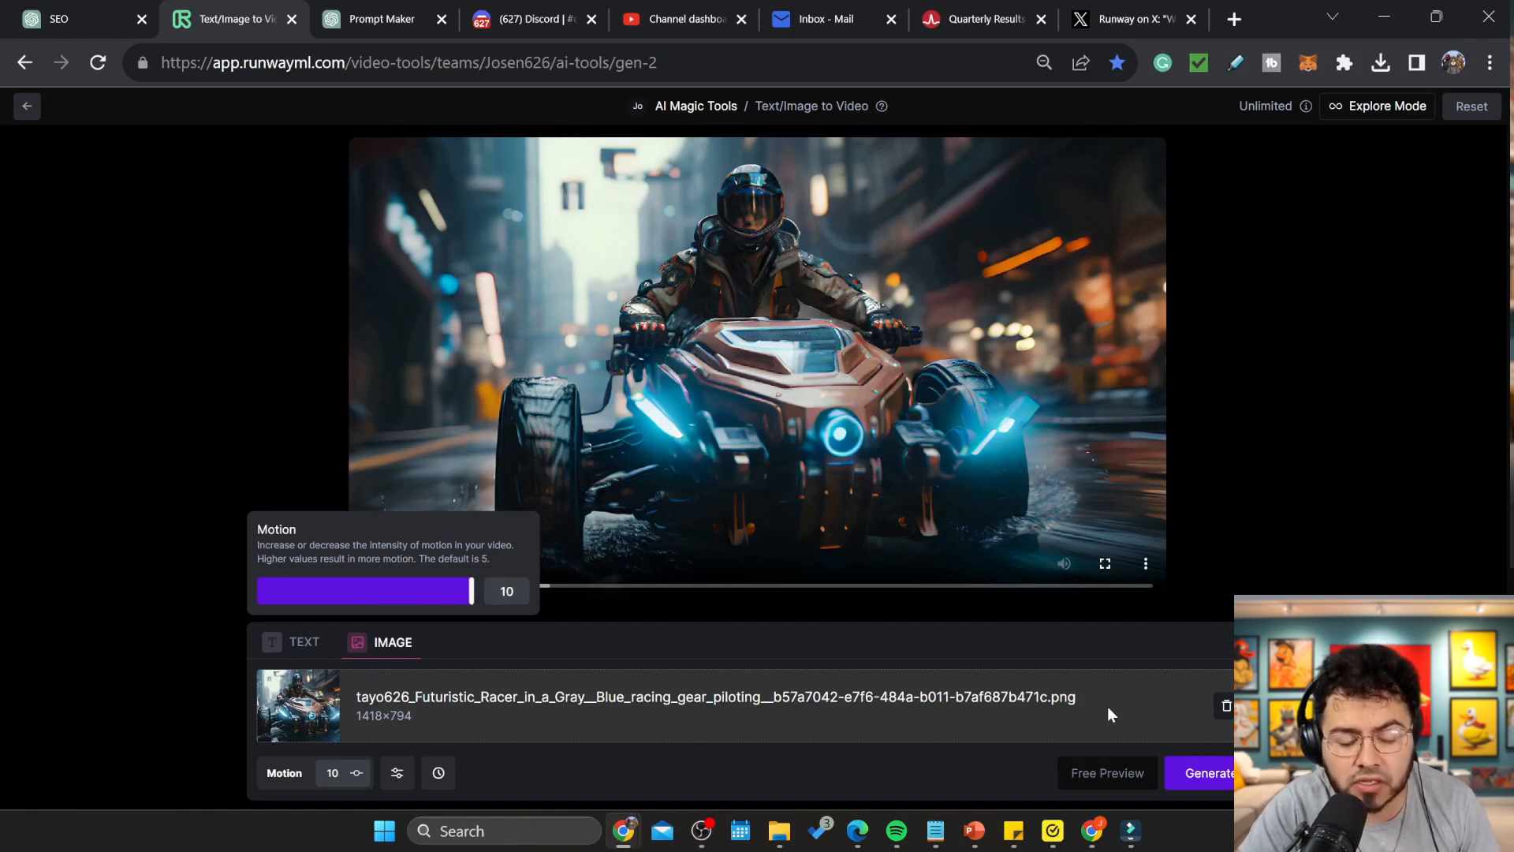